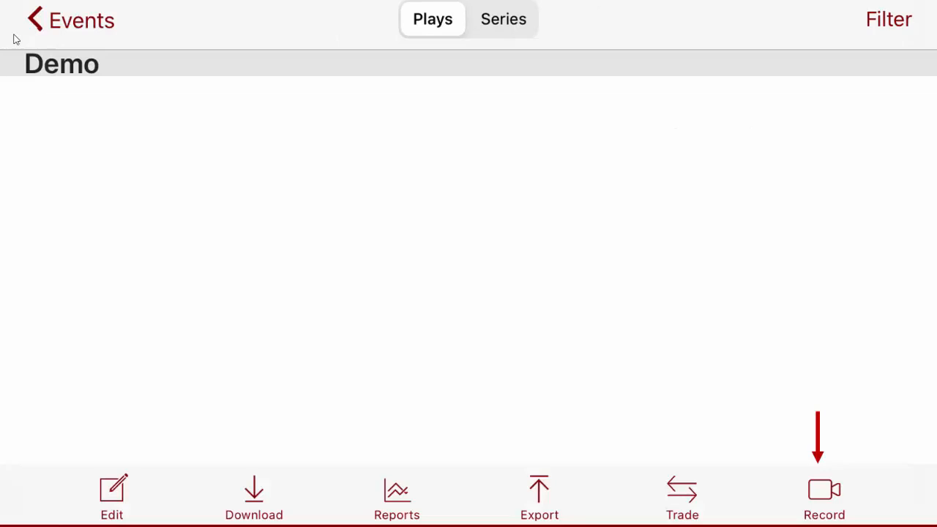
- Tap Record on the Demo event's Plays screen to bring up the recording prompt
left_click(824, 495)
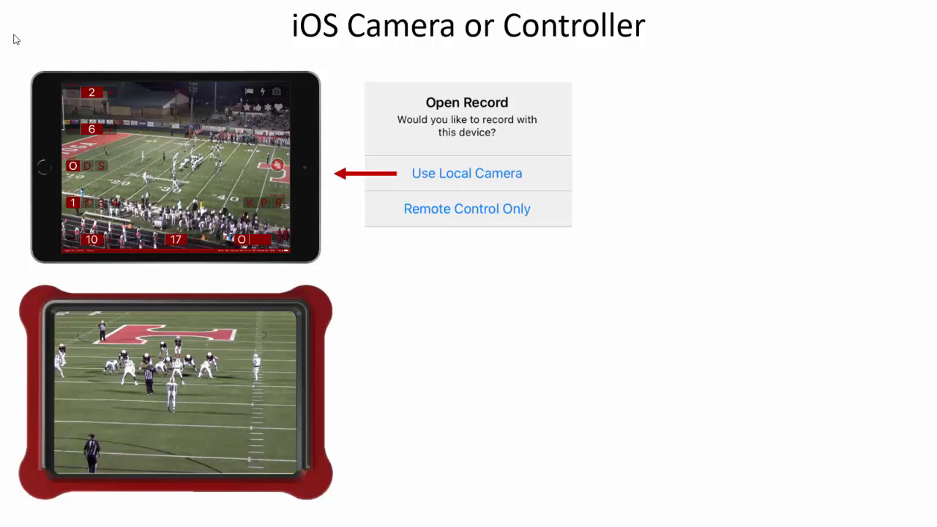
- Choose Use Local Camera in the Open Record prompt
left_click(466, 209)
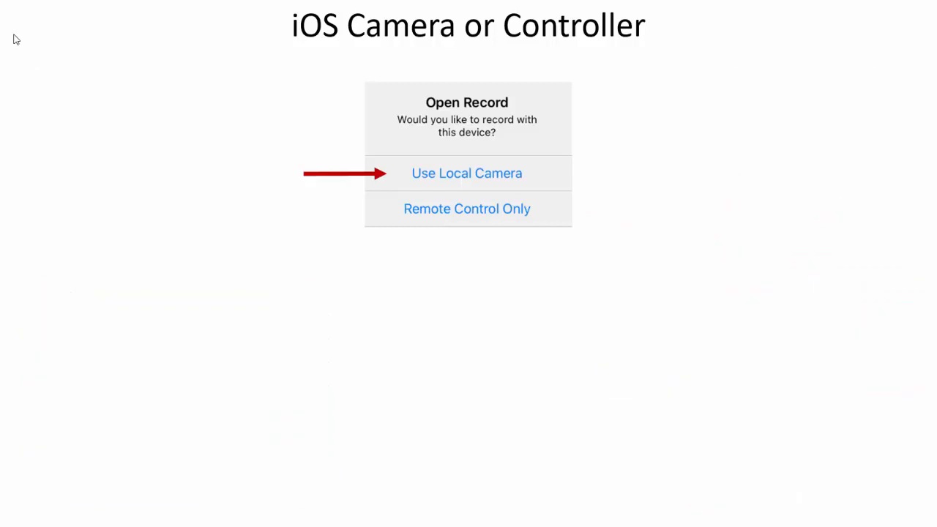
left_click(467, 173)
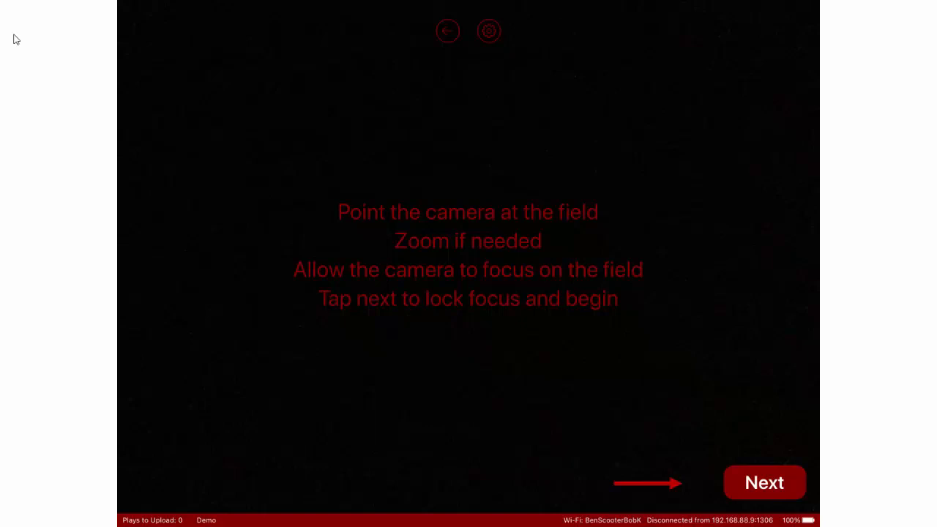
- Lock focus on the field and continue to the record screen
left_click(765, 482)
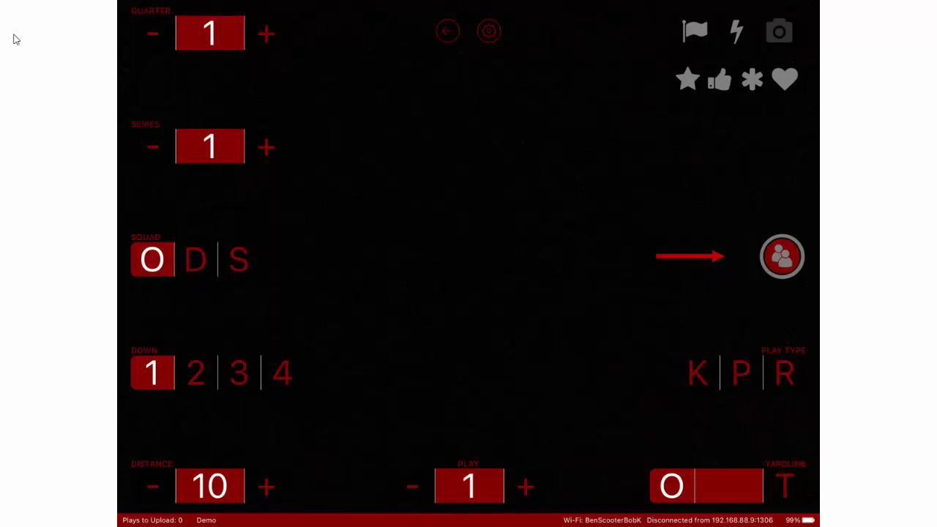
- Reopen Record and choose Remote Control Only to view the Wide, End Zone and Tight feeds
left_click(782, 256)
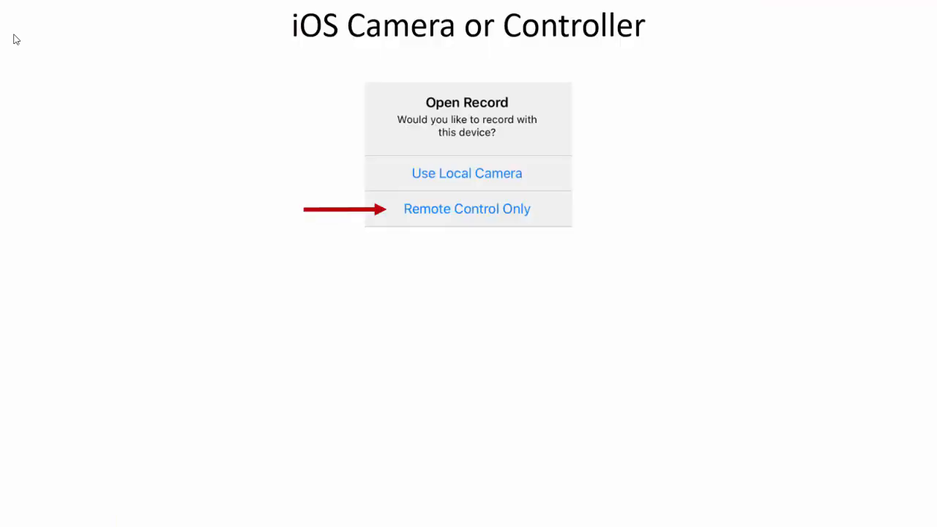
left_click(467, 209)
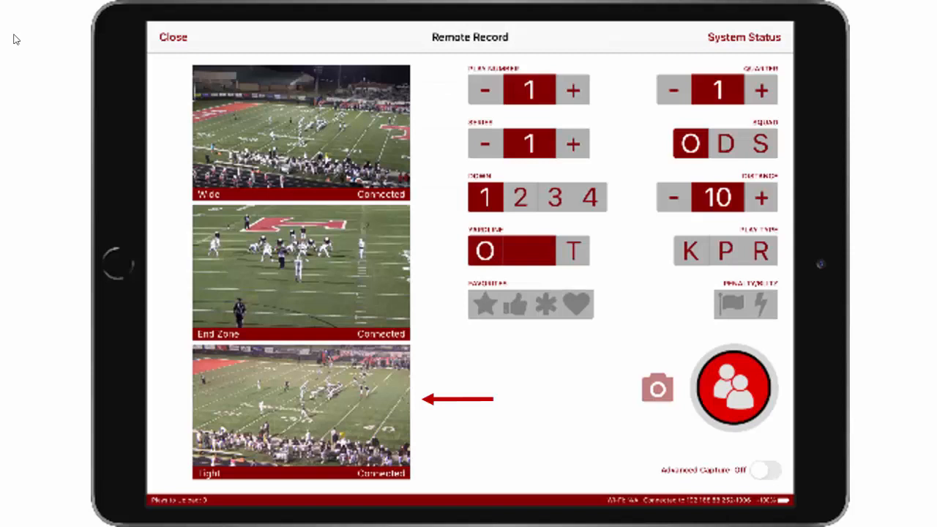